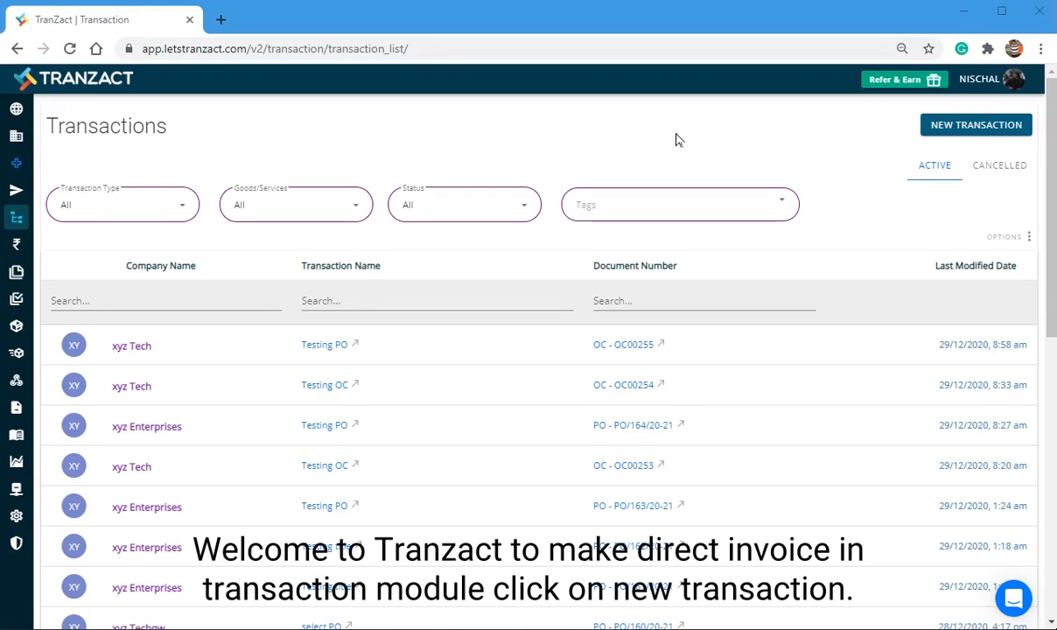
mouse_move(977, 131)
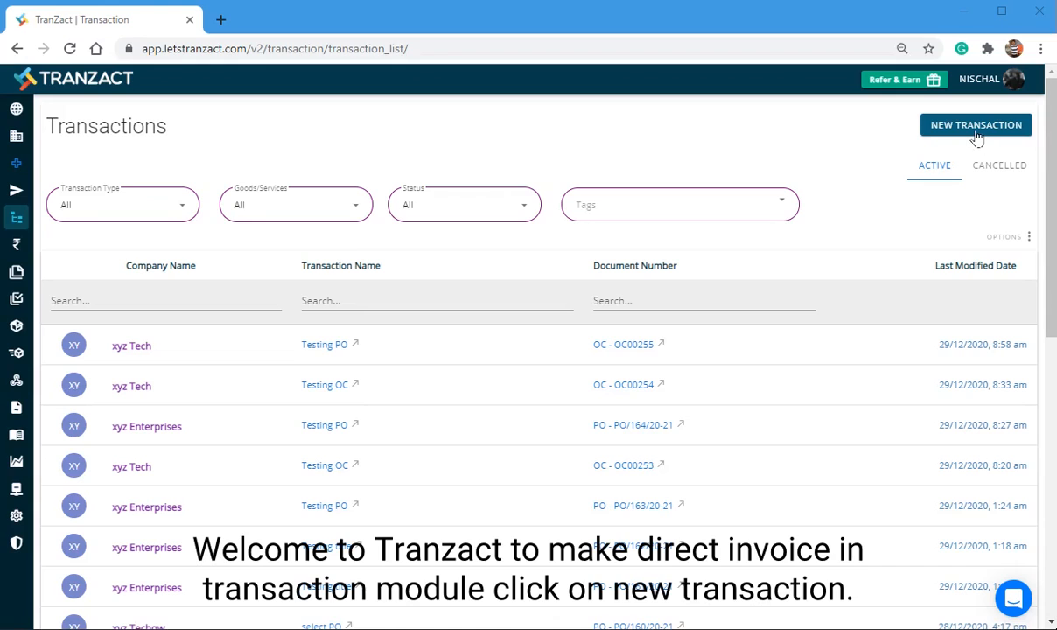
- Create a new Direct Invoice and pick xyz Tech as the buyer company
left_click(975, 125)
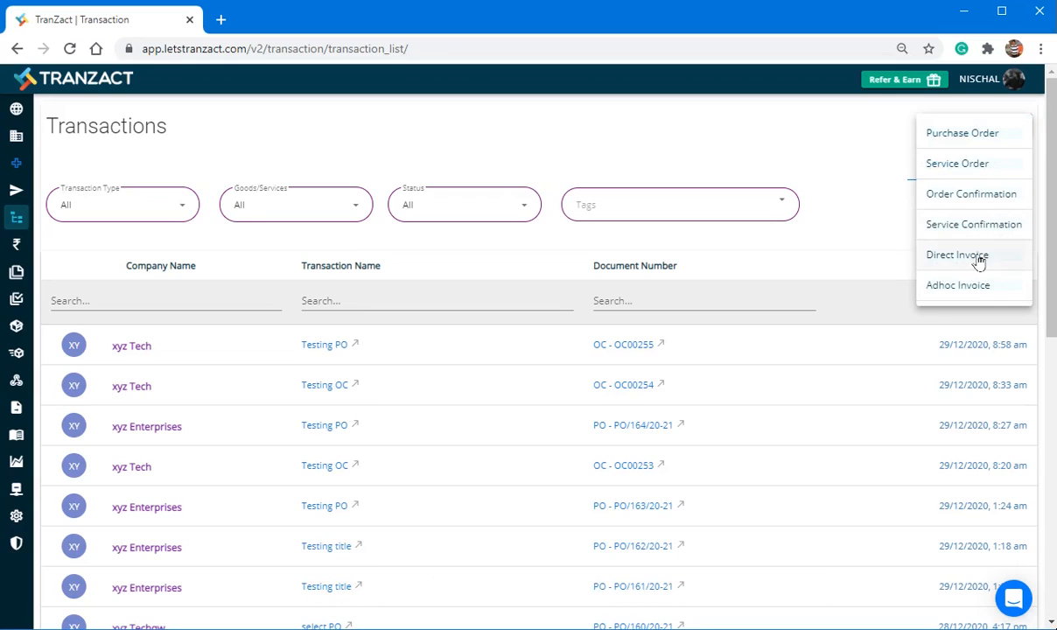
left_click(957, 255)
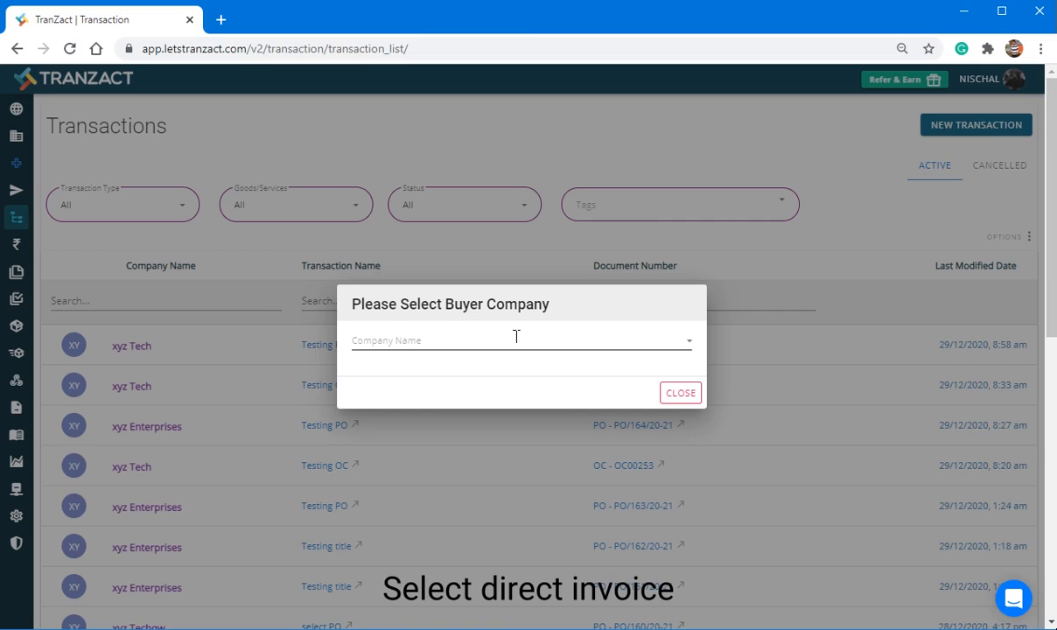
left_click(516, 339)
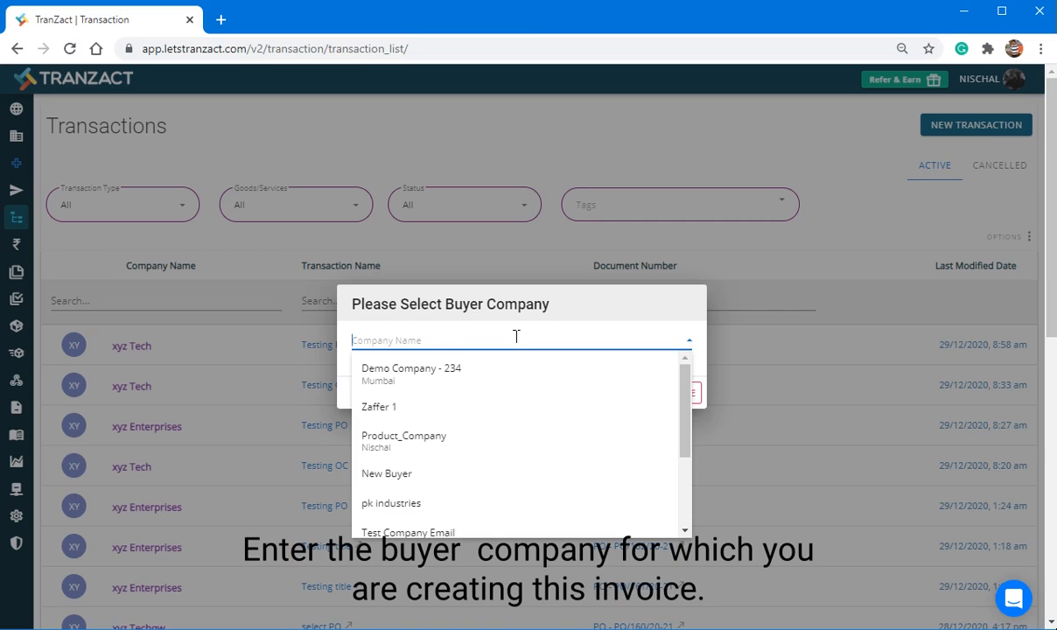
type("XYZ Tech")
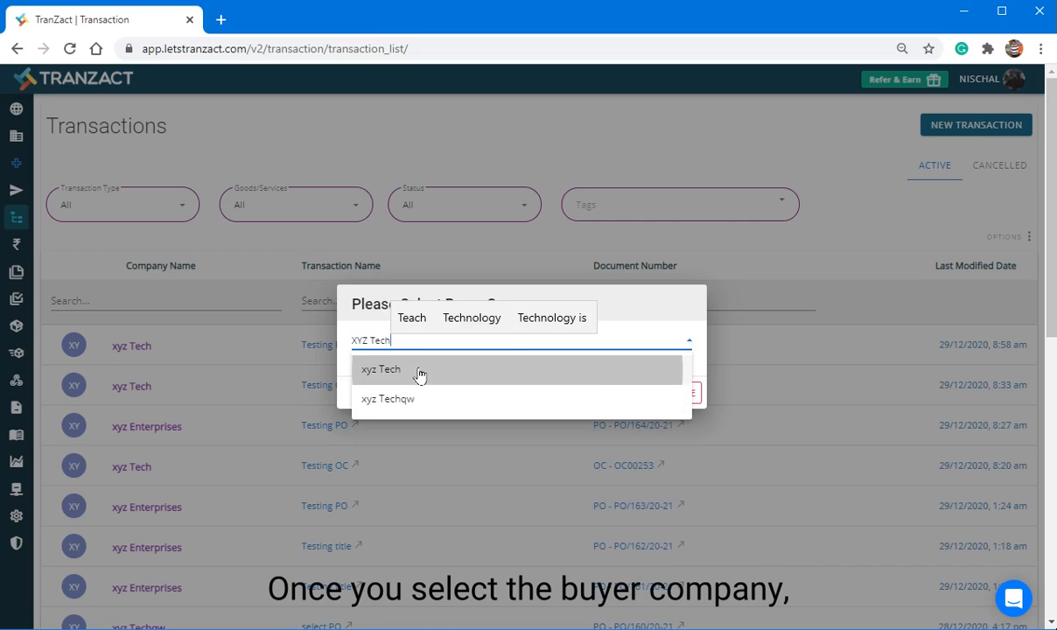
left_click(379, 368)
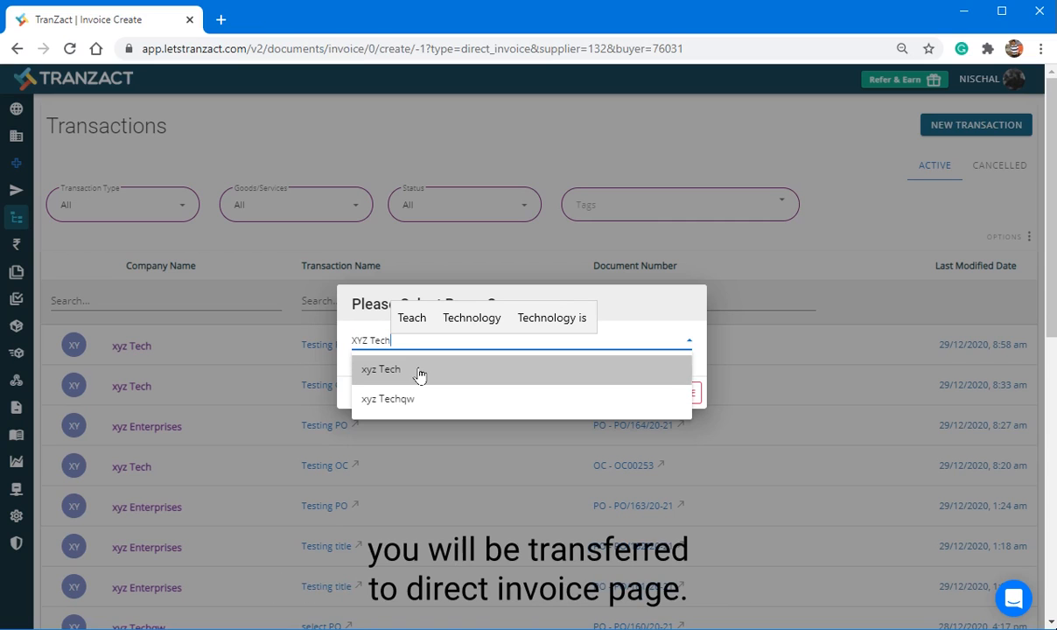
- Enter transaction title 'Testing Invoice' and set the payment date to 31 December 2020
left_click(381, 369)
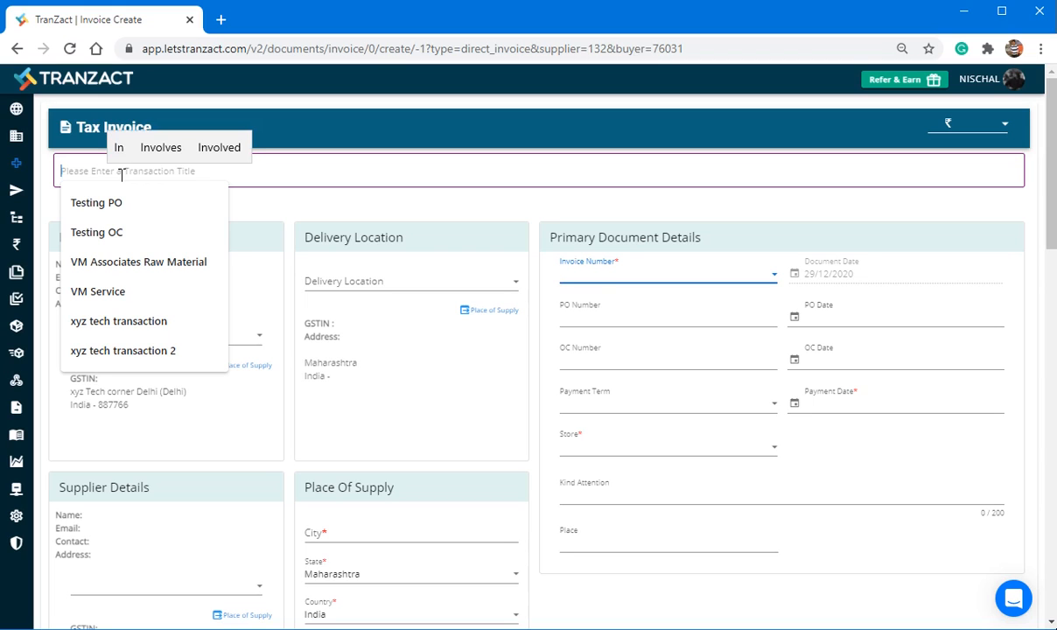
type("Testing Invoice")
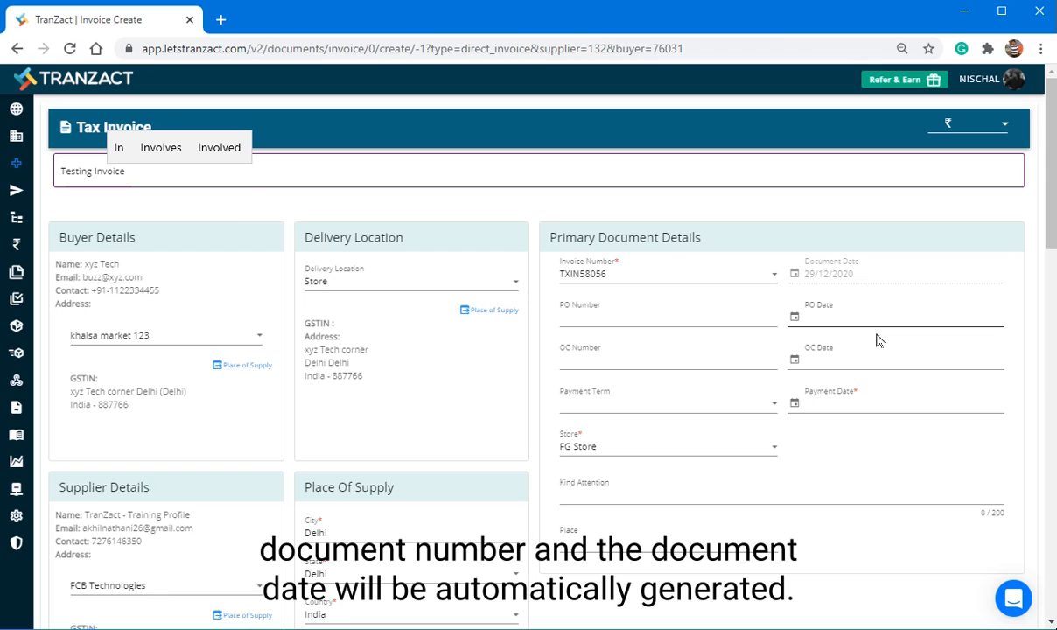
scroll("down", 3)
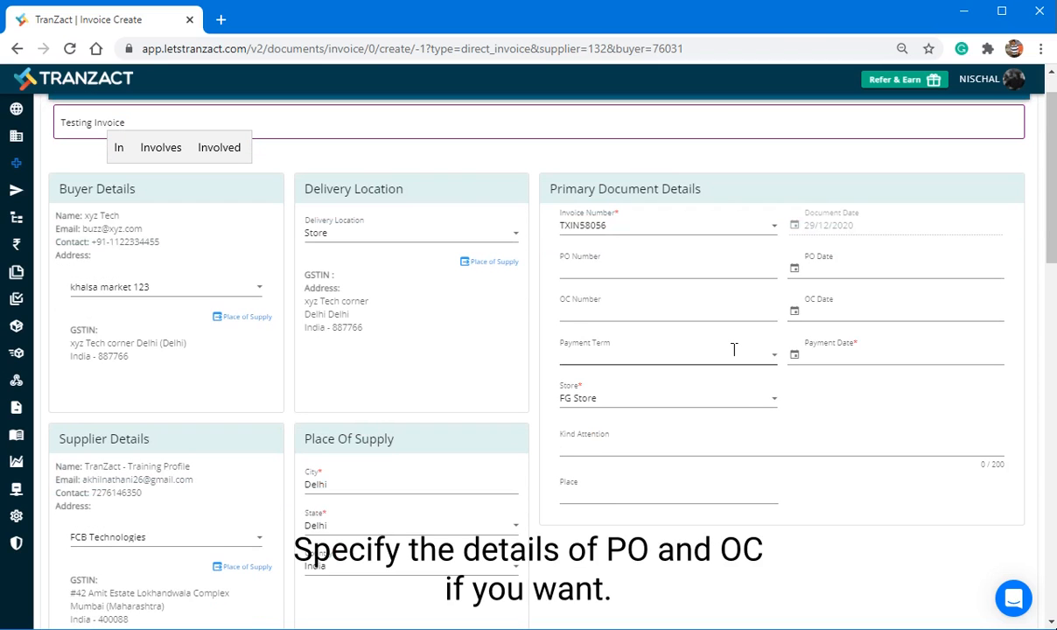
left_click(893, 289)
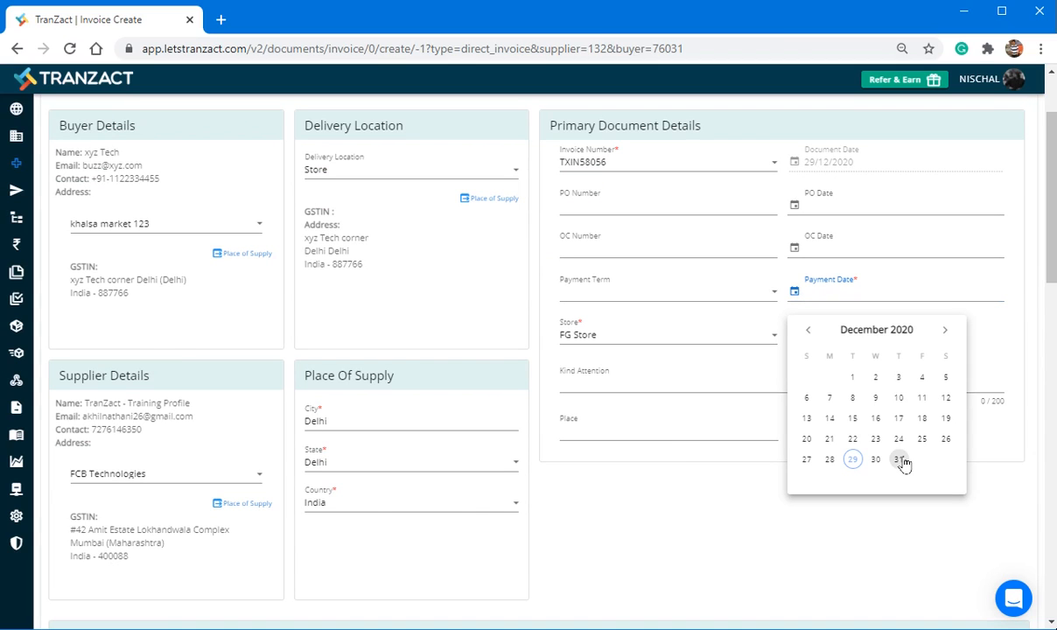
left_click(899, 459)
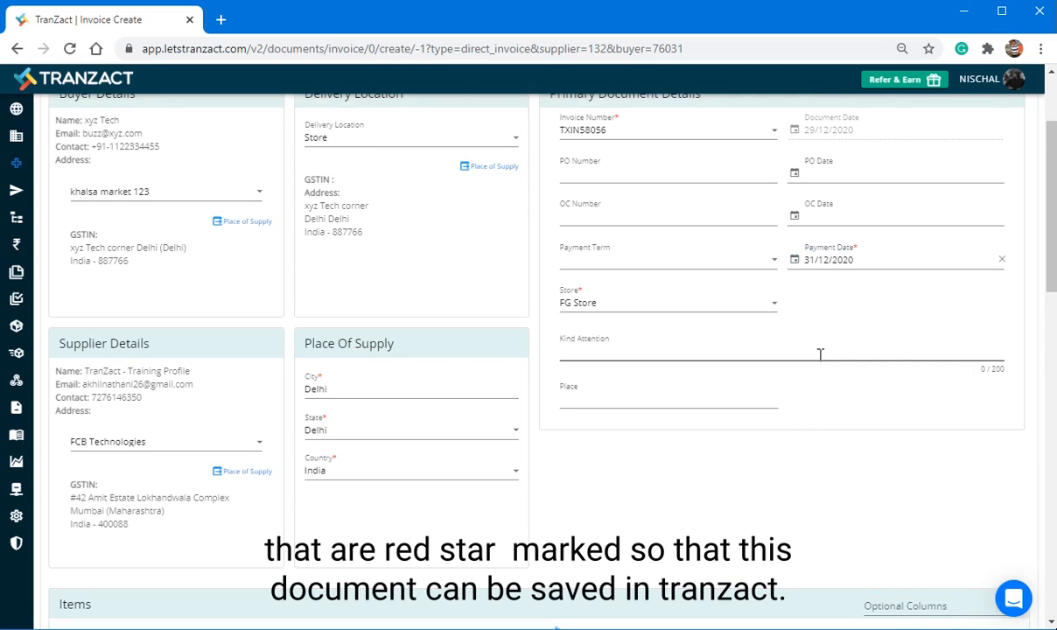
- Add item FG0001 (iPad - 8) as the first line item
scroll("down", 3)
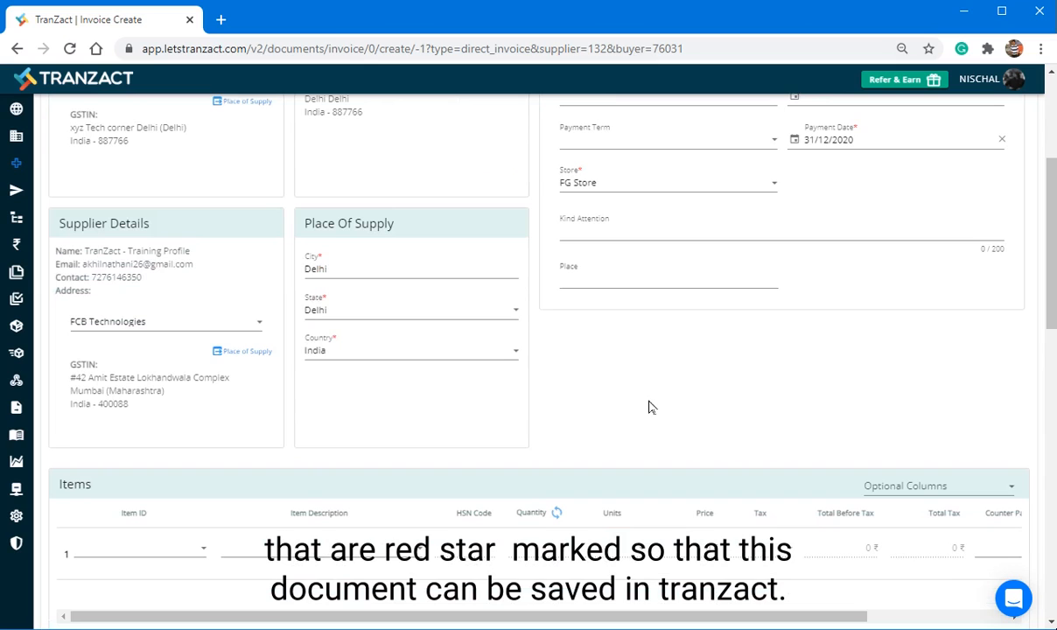
scroll("down", 3)
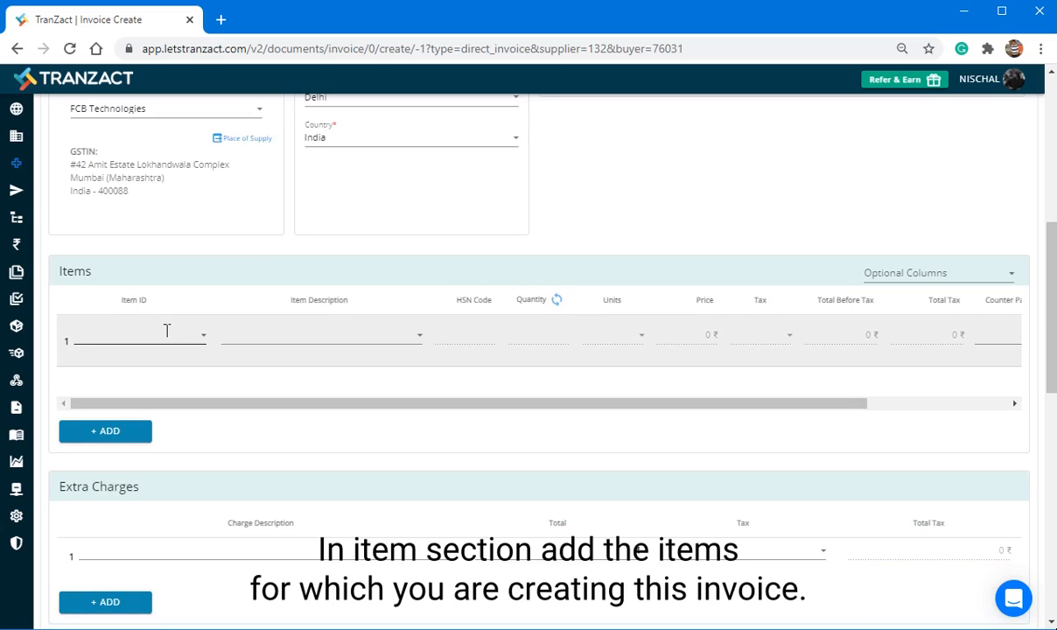
left_click(136, 335)
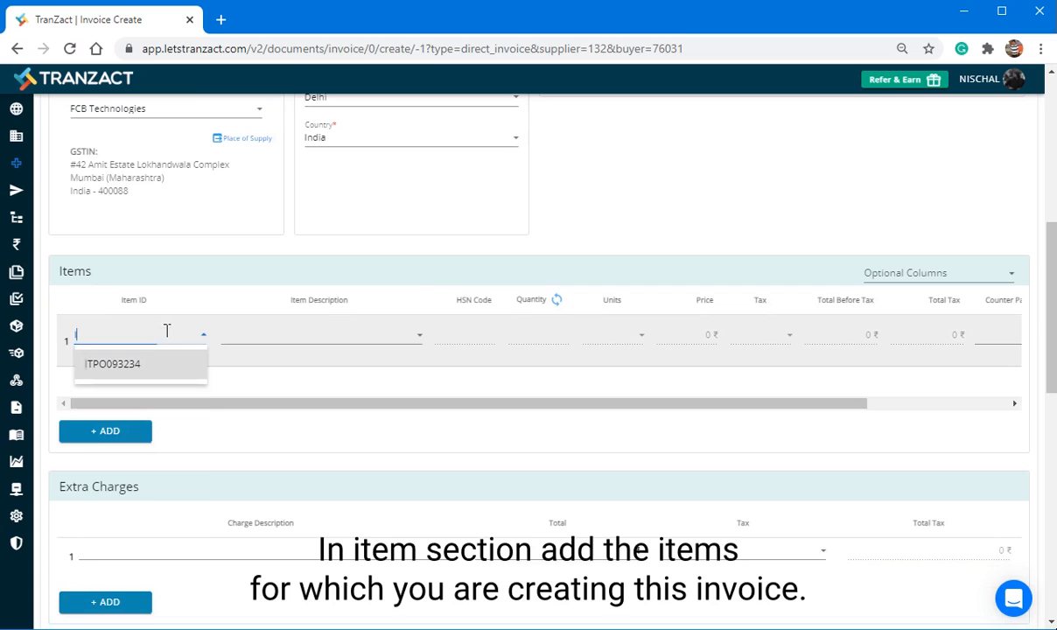
type("FG000")
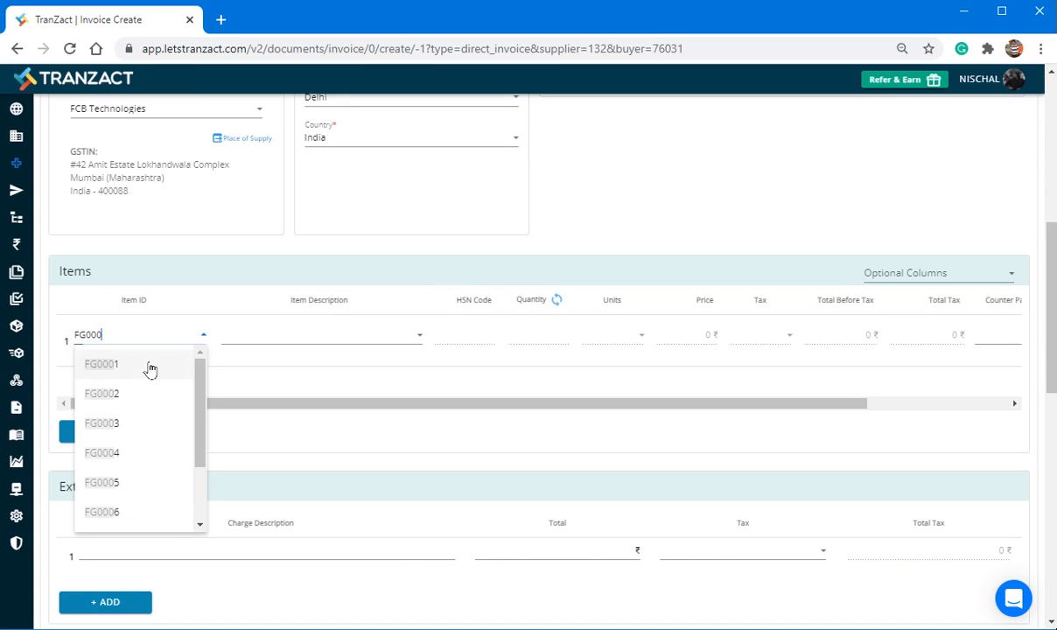
left_click(102, 364)
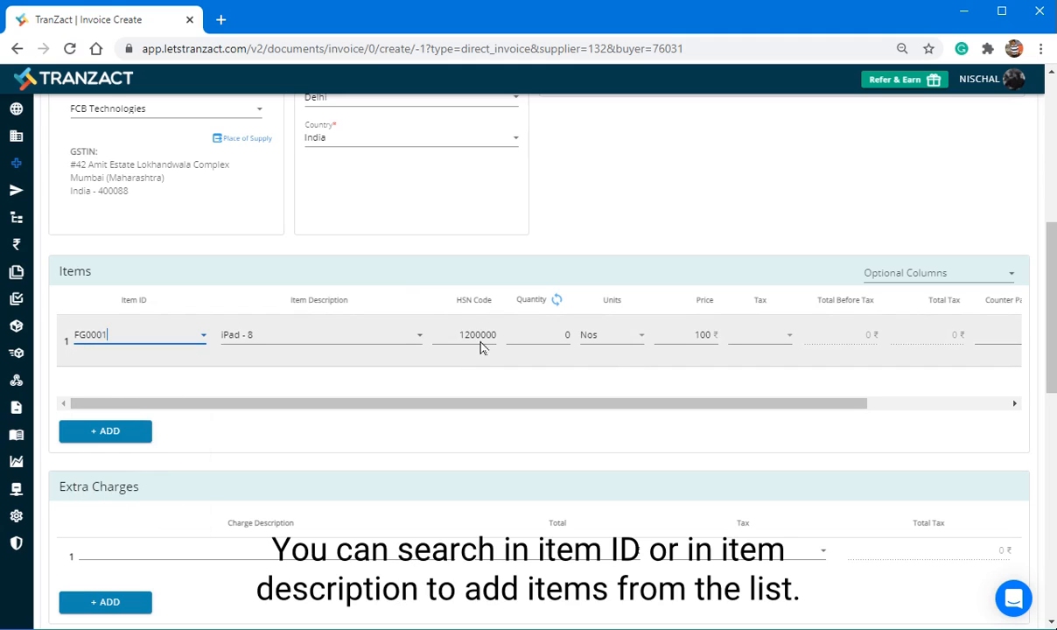
mouse_move(588, 337)
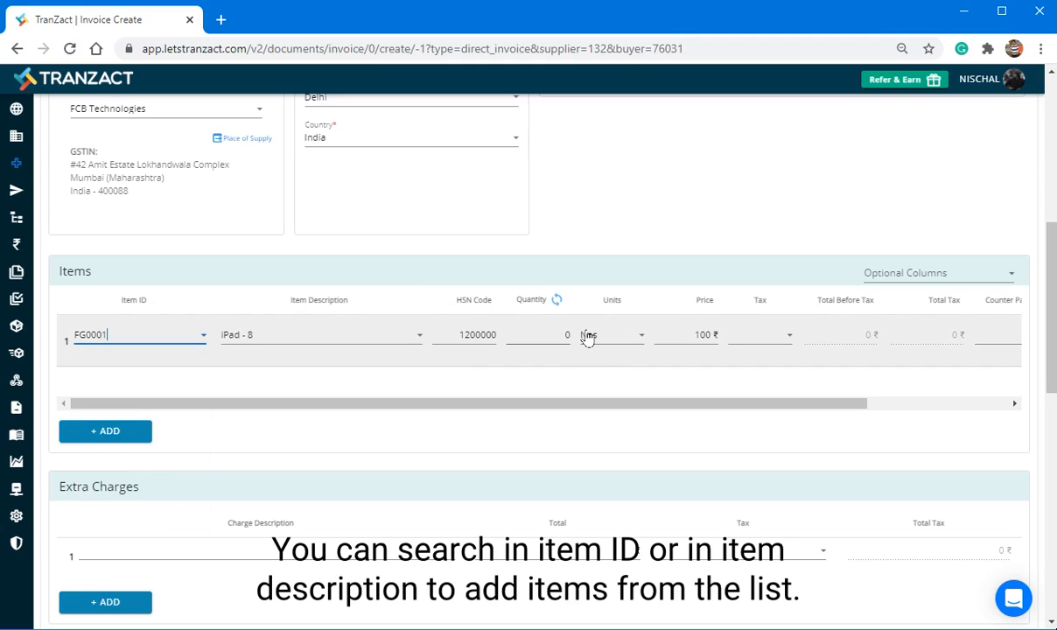
- Set the iPad item's quantity to 10 and open its tax rate choices
left_click(538, 334)
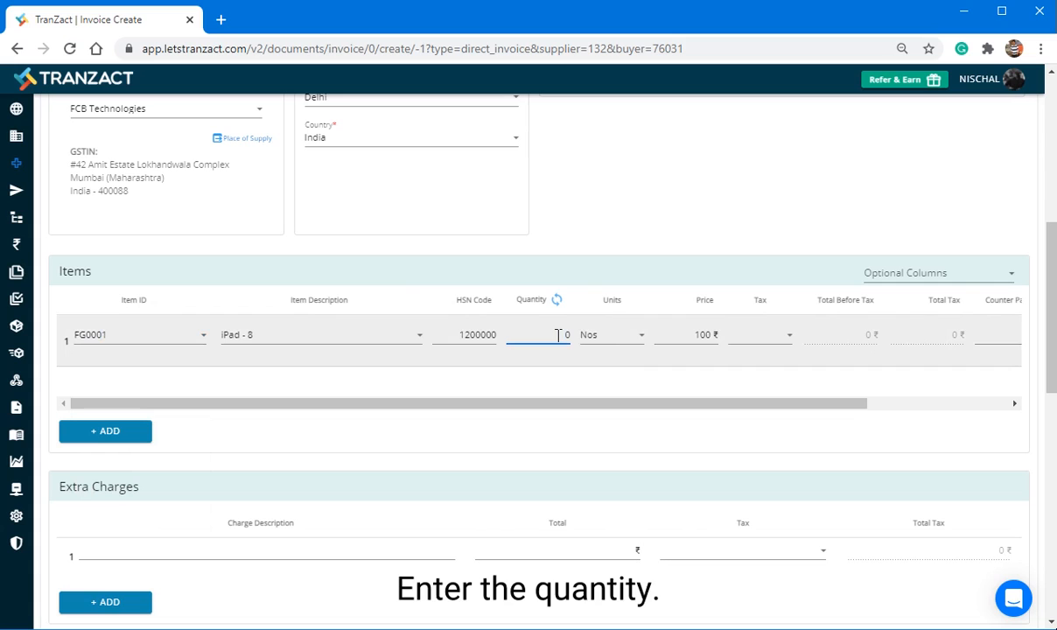
type("10")
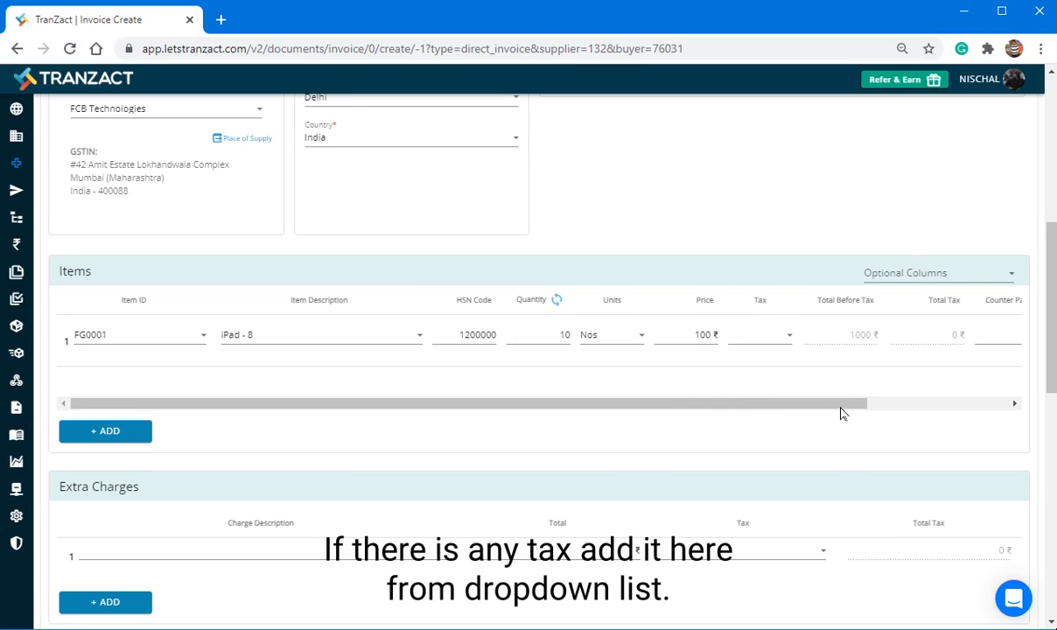
left_click(760, 334)
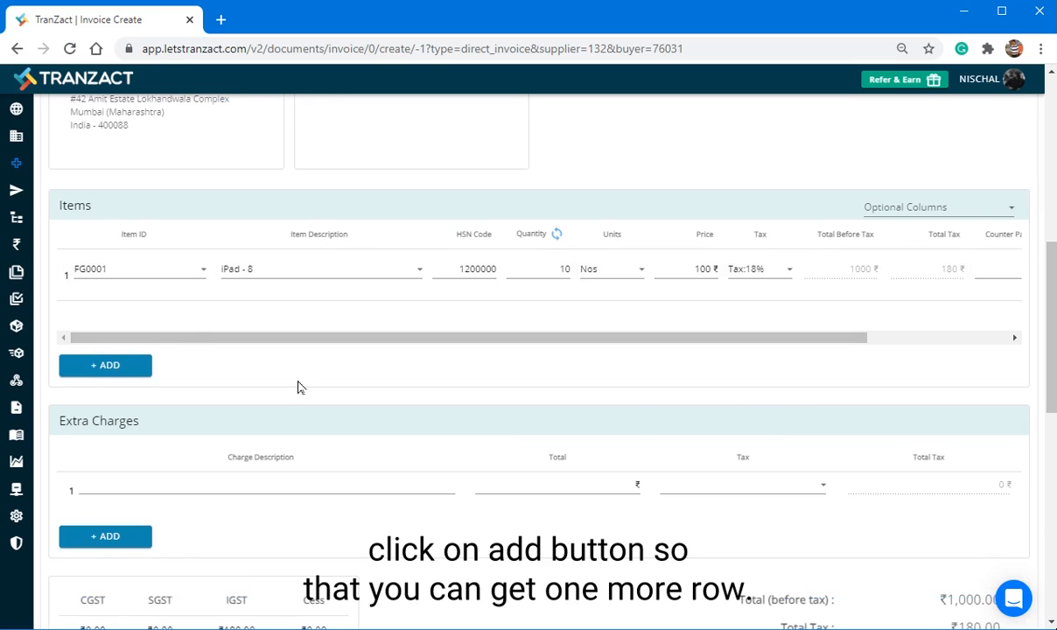
scroll("down", 3)
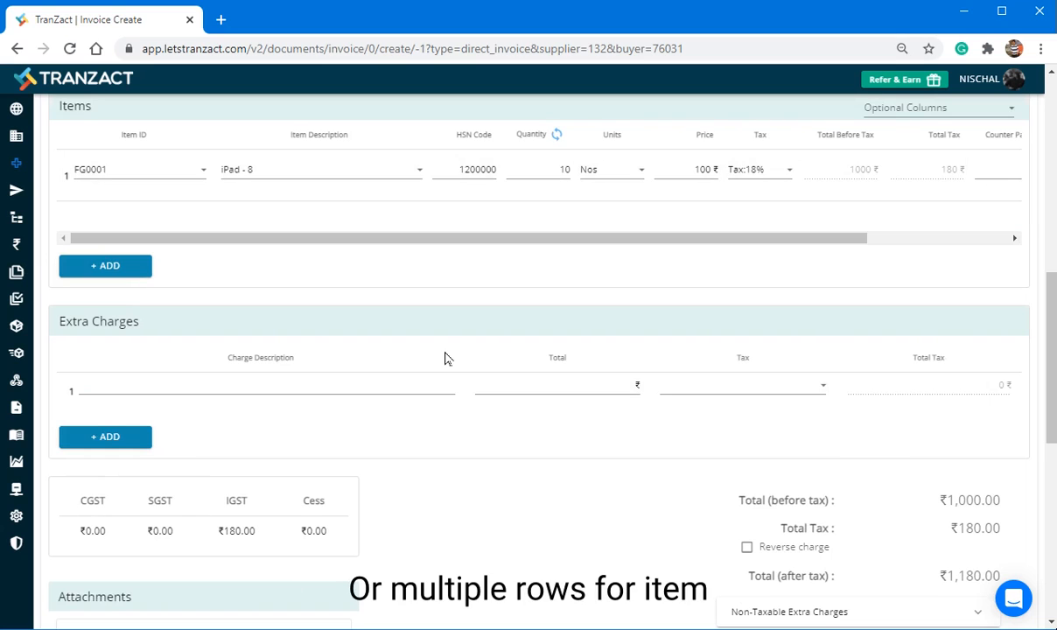
scroll("down", 3)
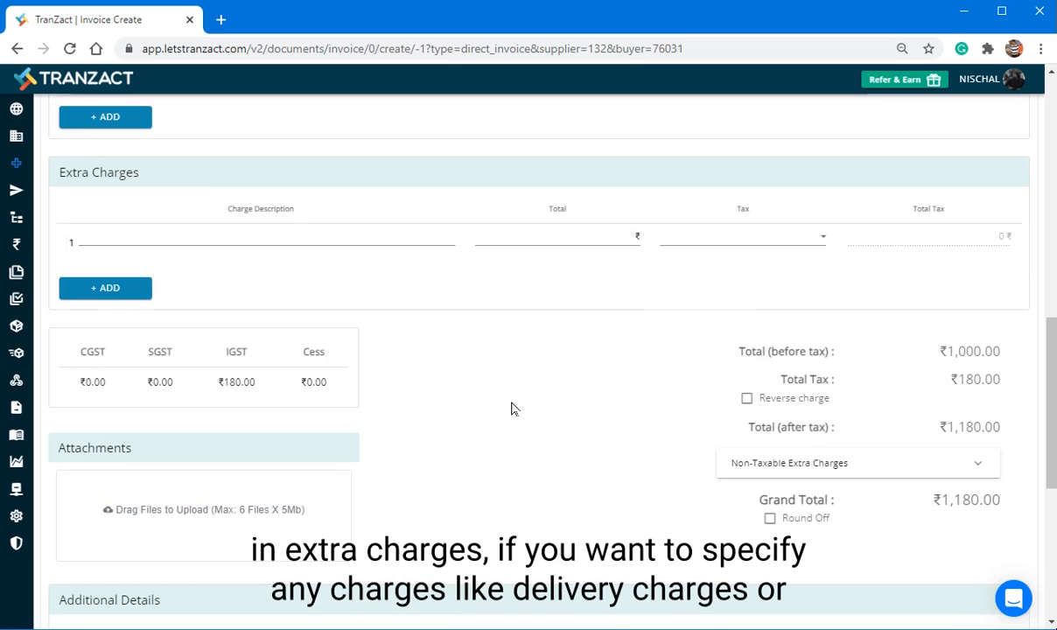
scroll("down", 3)
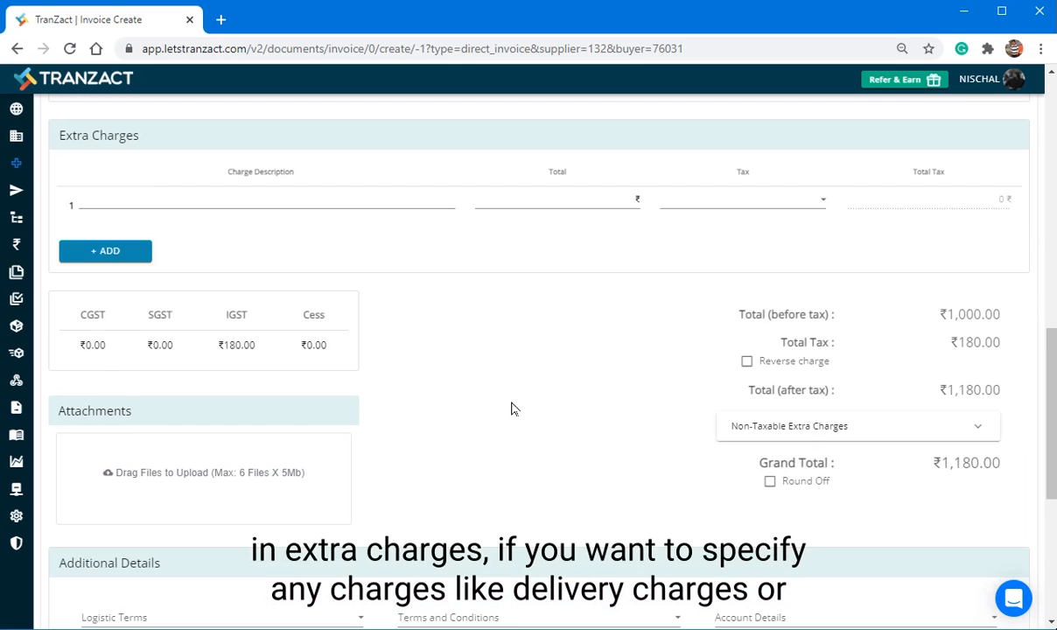
scroll("down", 3)
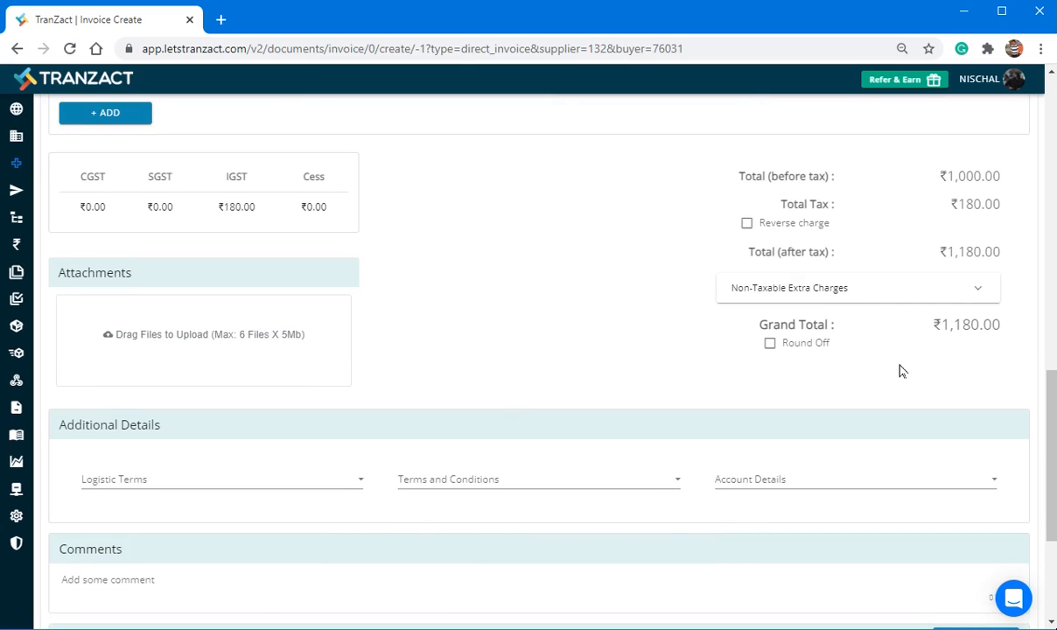
mouse_move(443, 345)
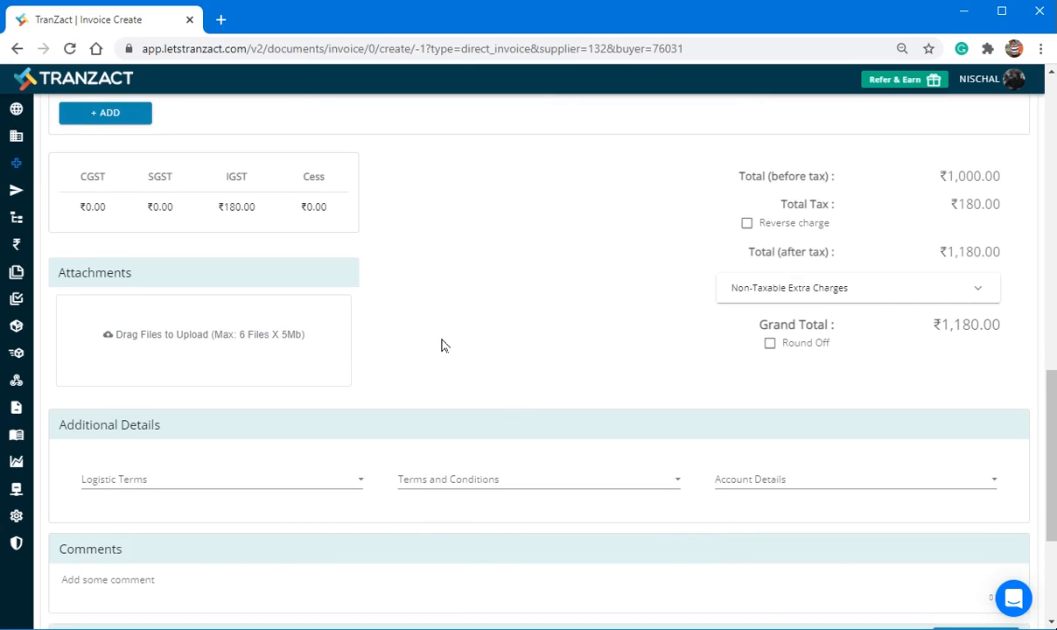
scroll("down", 3)
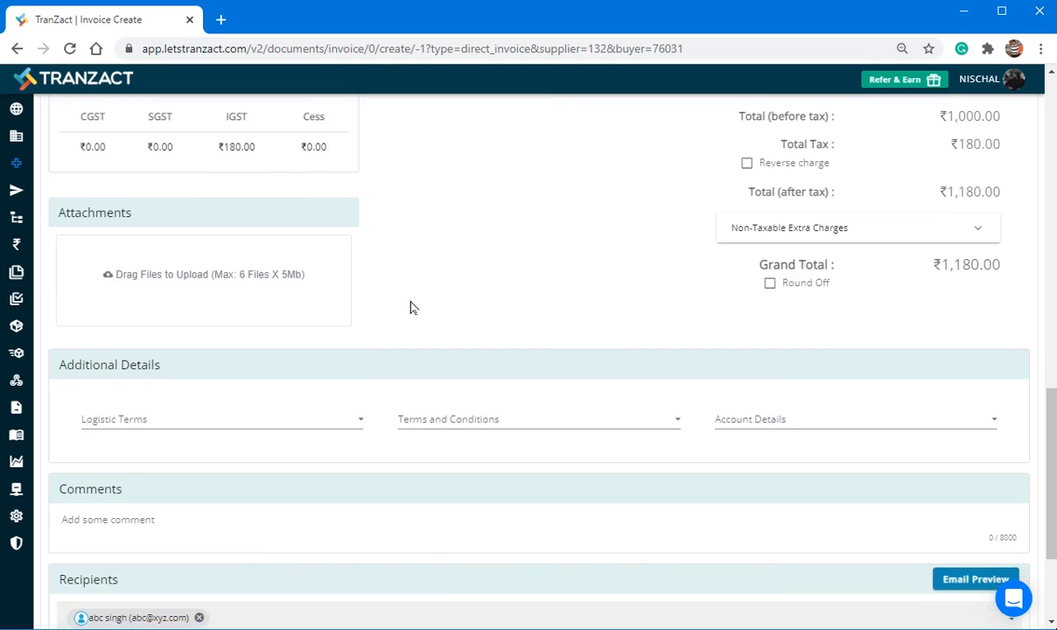
scroll("down", 3)
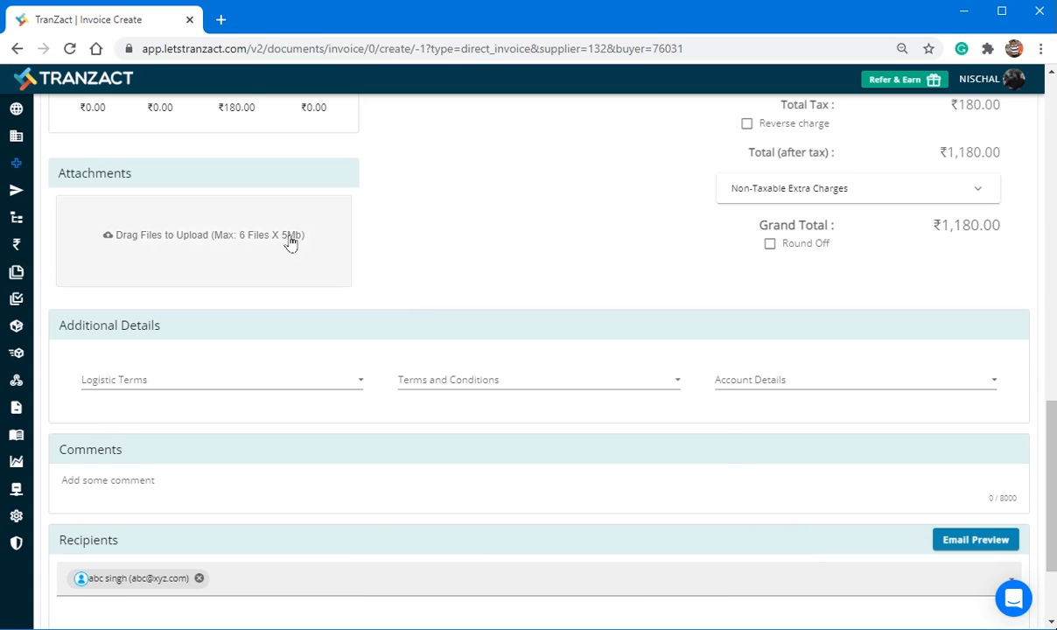
scroll("down", 3)
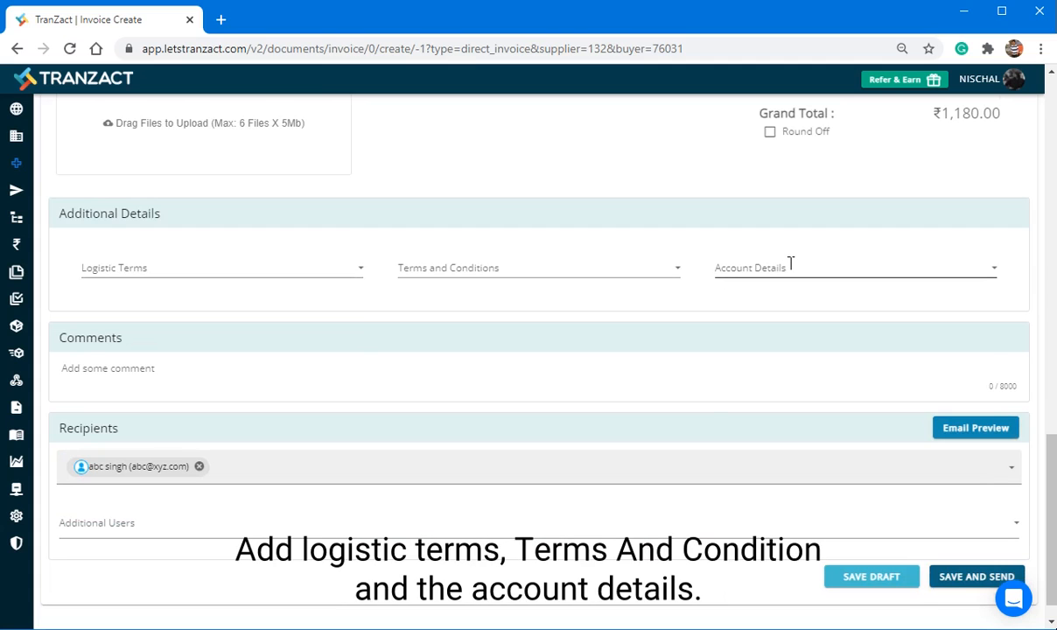
- Select the Bank Of Baroda account details and submit with Save and Send
left_click(853, 268)
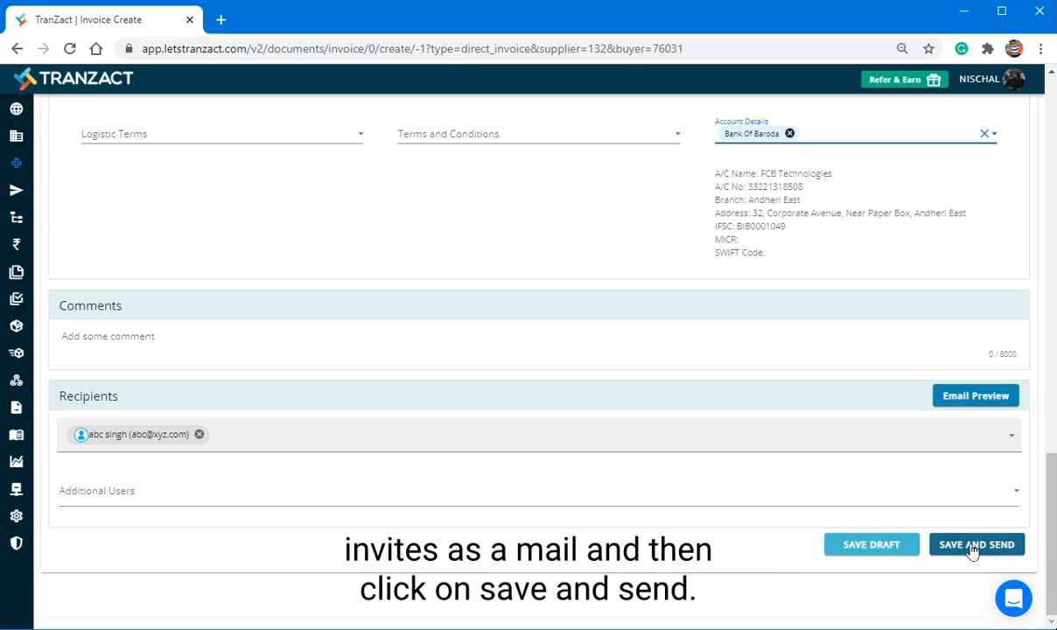
left_click(977, 544)
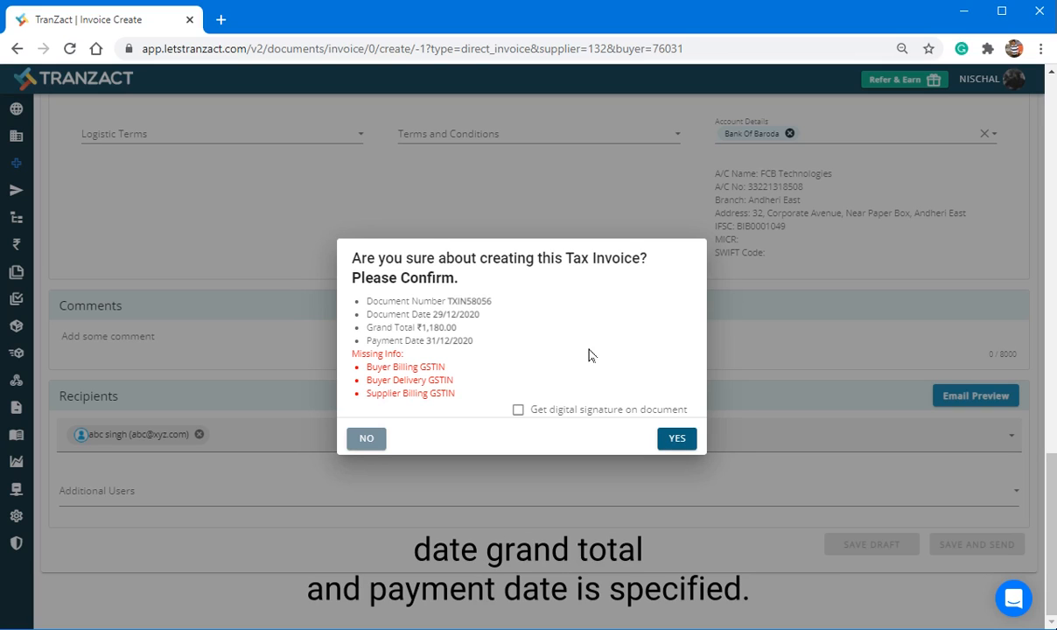
mouse_move(512, 392)
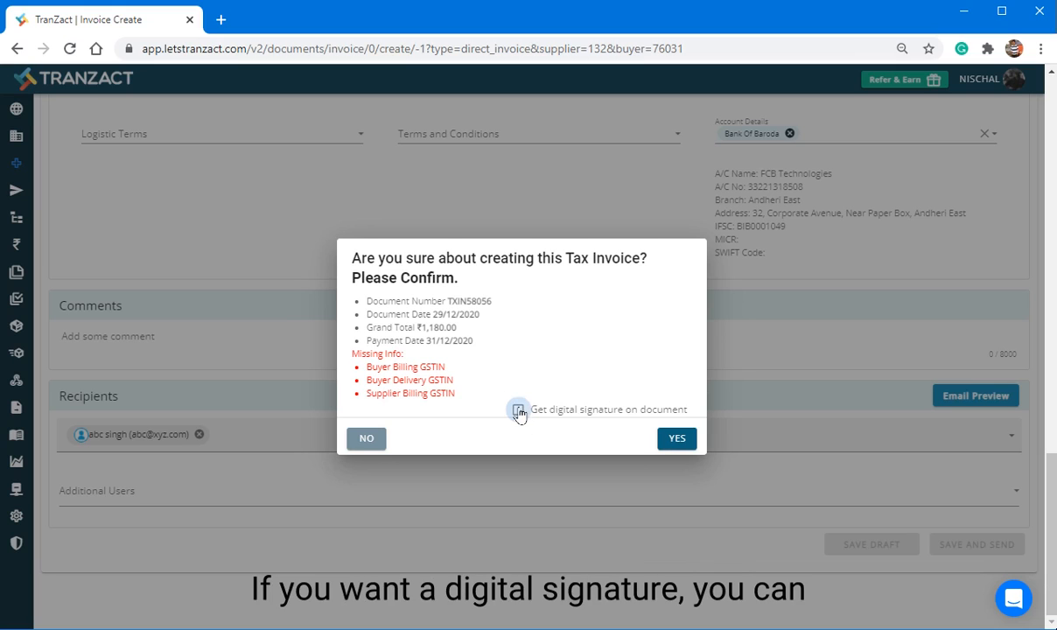
- Request a digital signature and confirm creating invoice TXIN58056
left_click(518, 409)
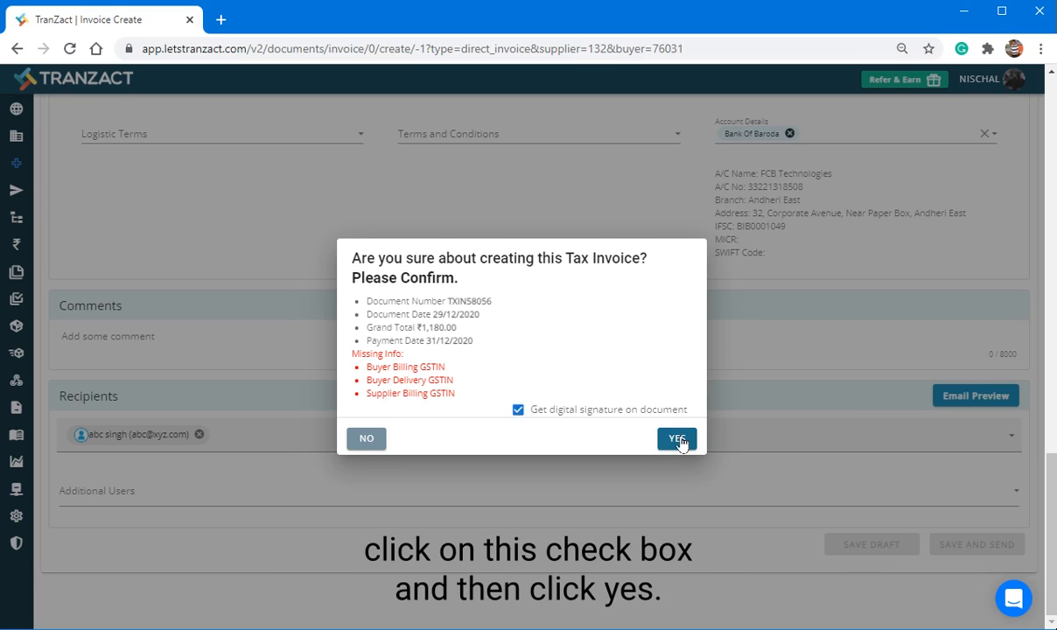
left_click(675, 438)
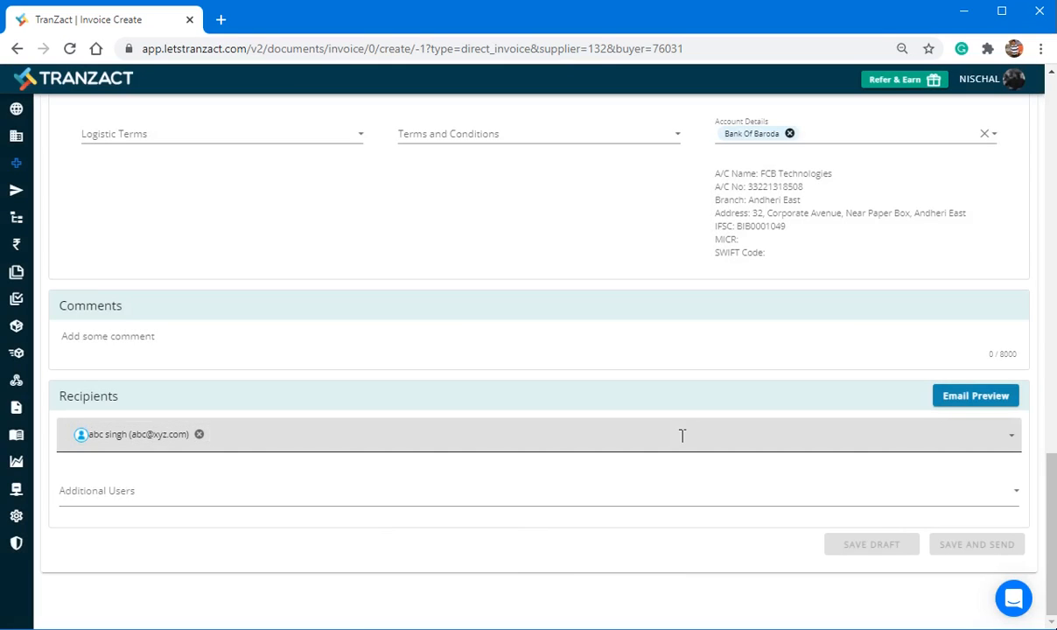
- Open saved invoice TXIN58056 for xyz Tech, totalling ₹1,180, in document view
left_click(976, 544)
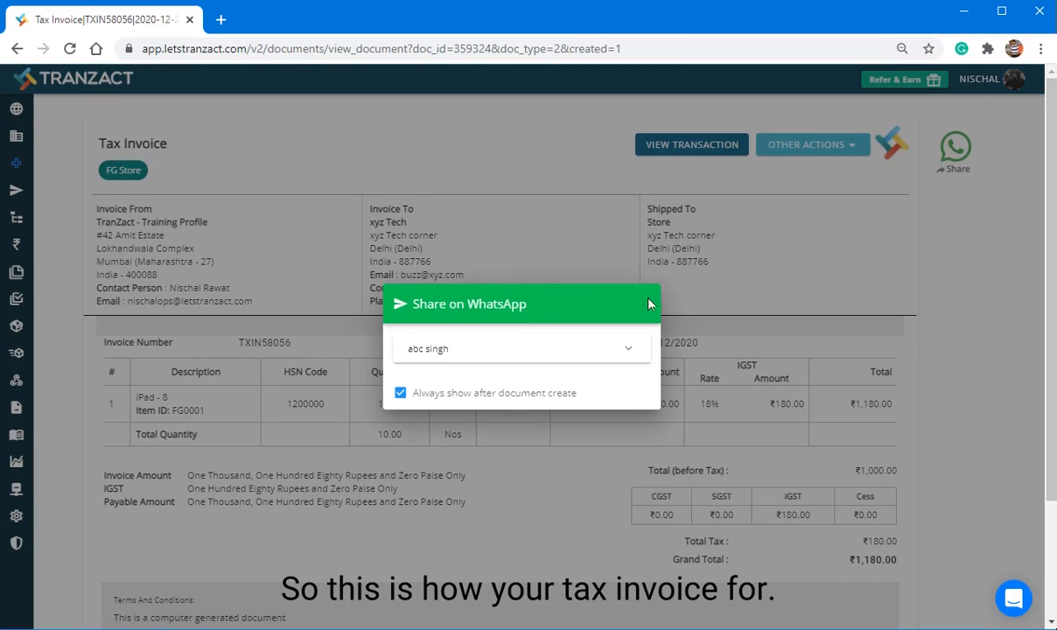
mouse_move(527, 331)
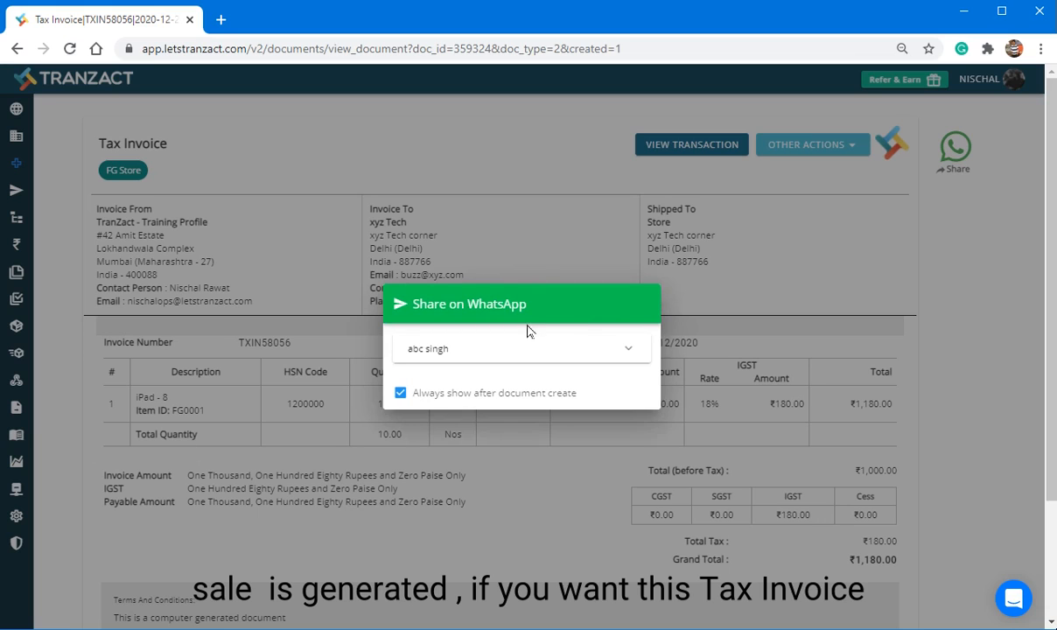